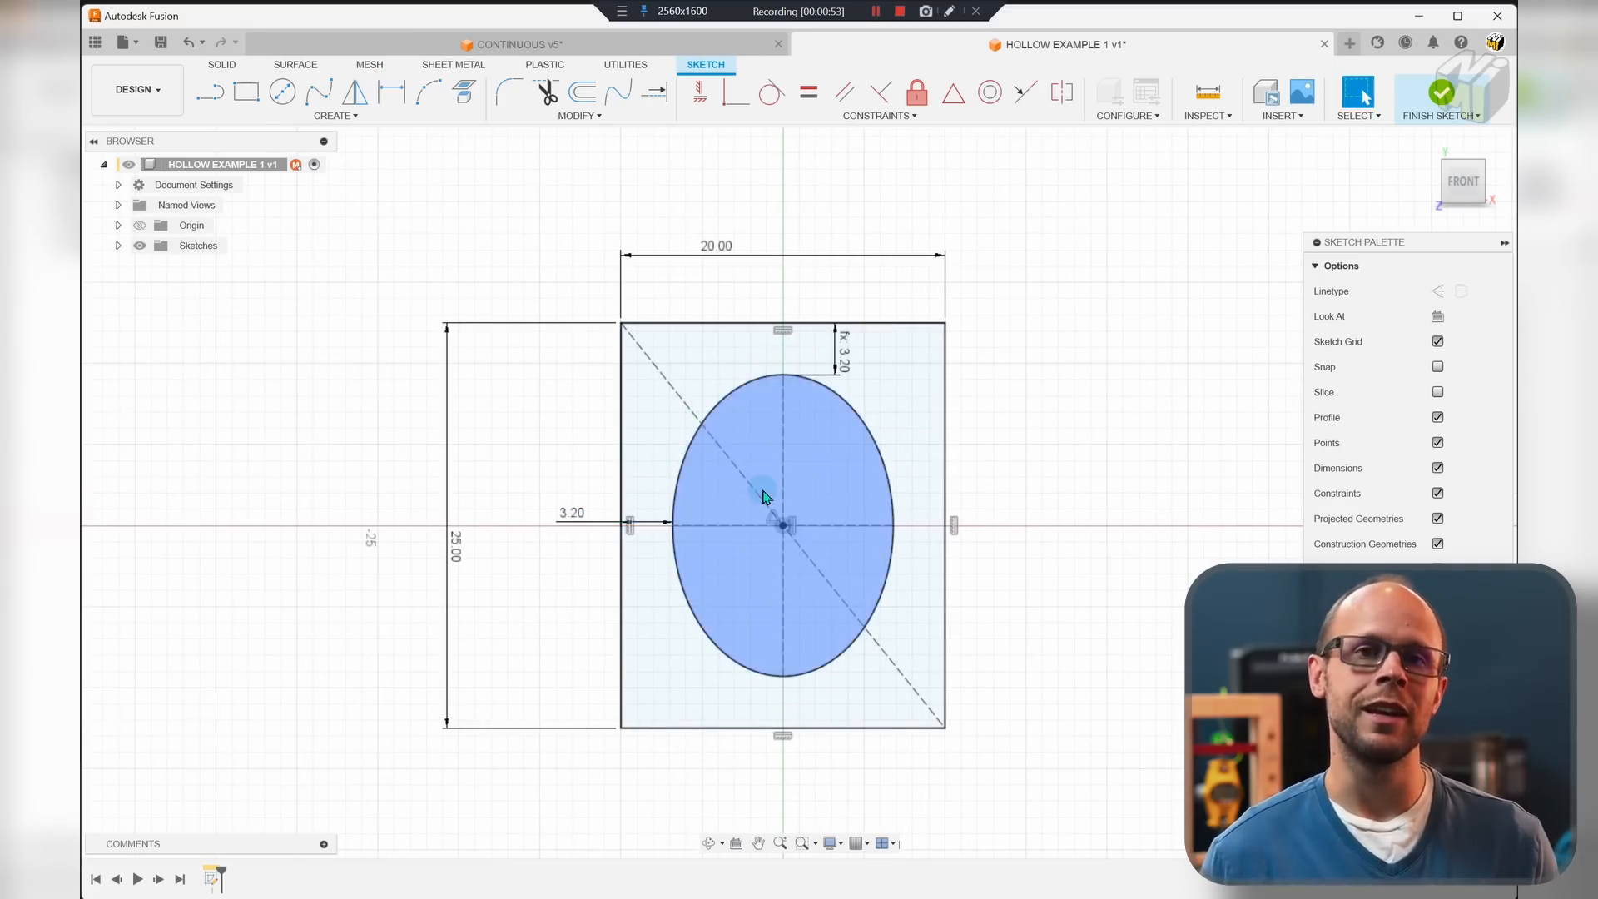
- Select the rectangle-and-ellipse profiles for a 250 mm rail extrusion
click(592, 88)
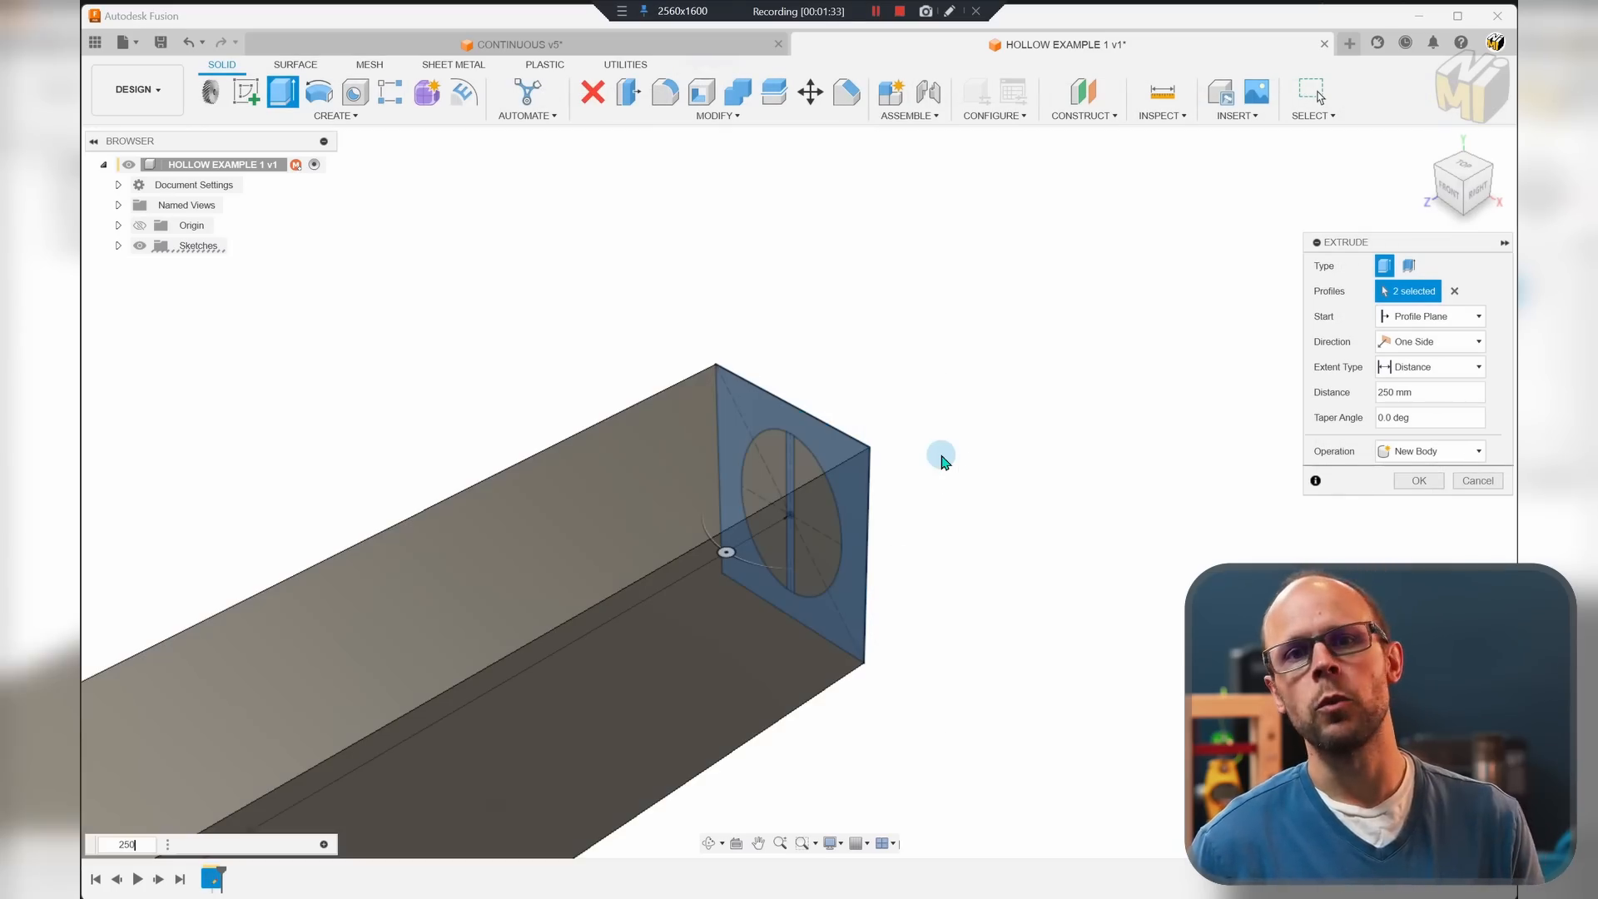
- Confirm the 250 mm rail extrusion with the elliptical hole
click(1428, 341)
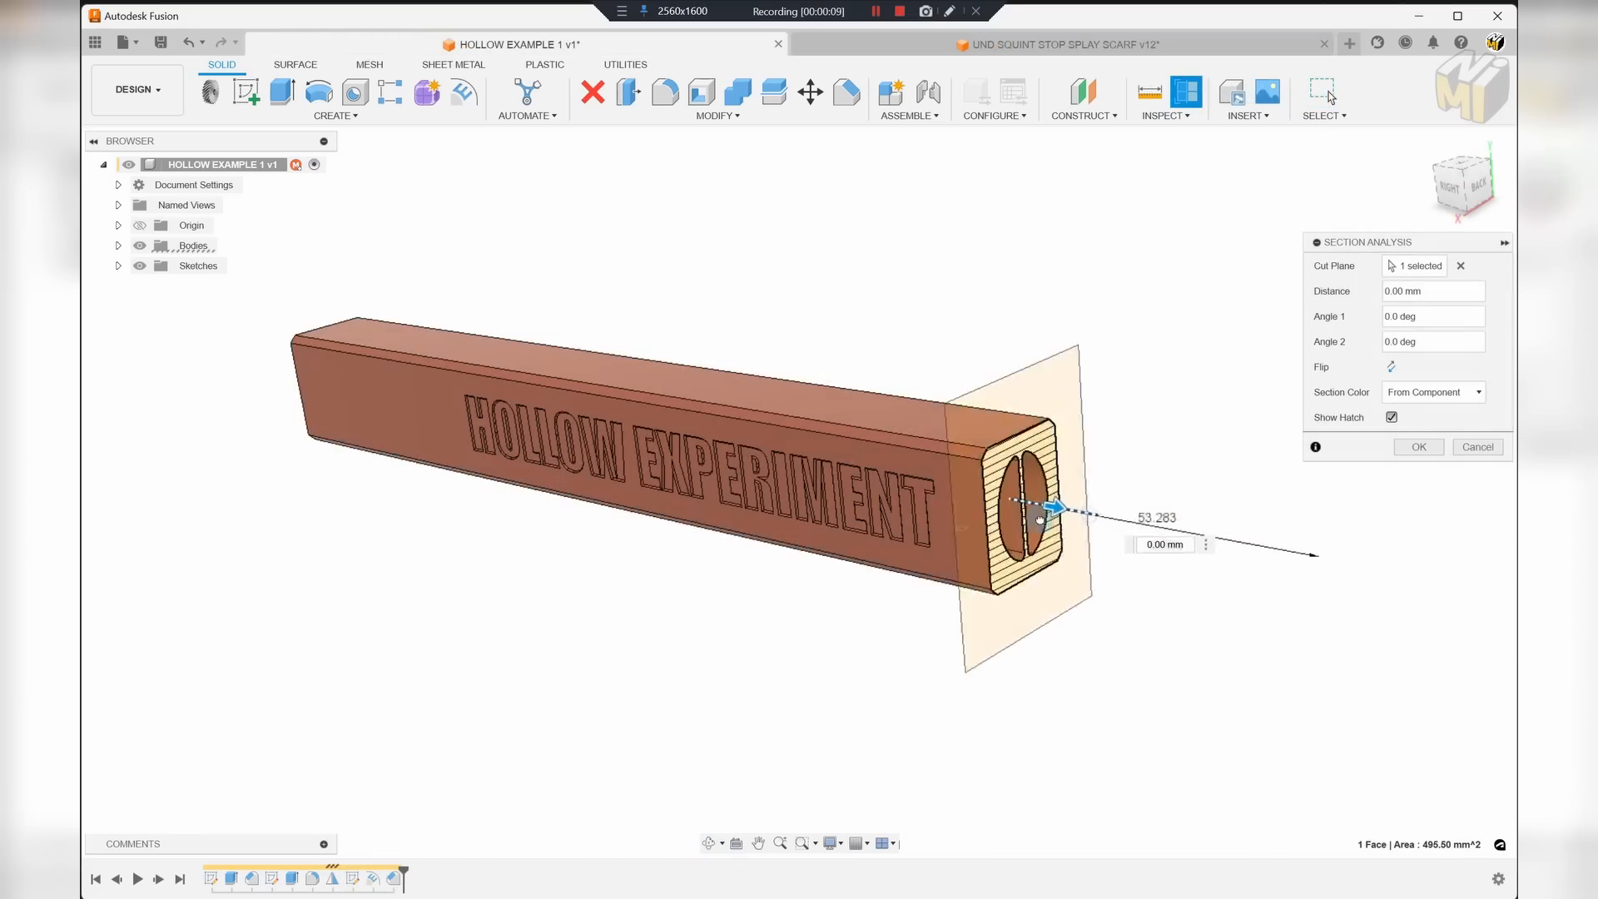
drag(1039, 519, 499, 406)
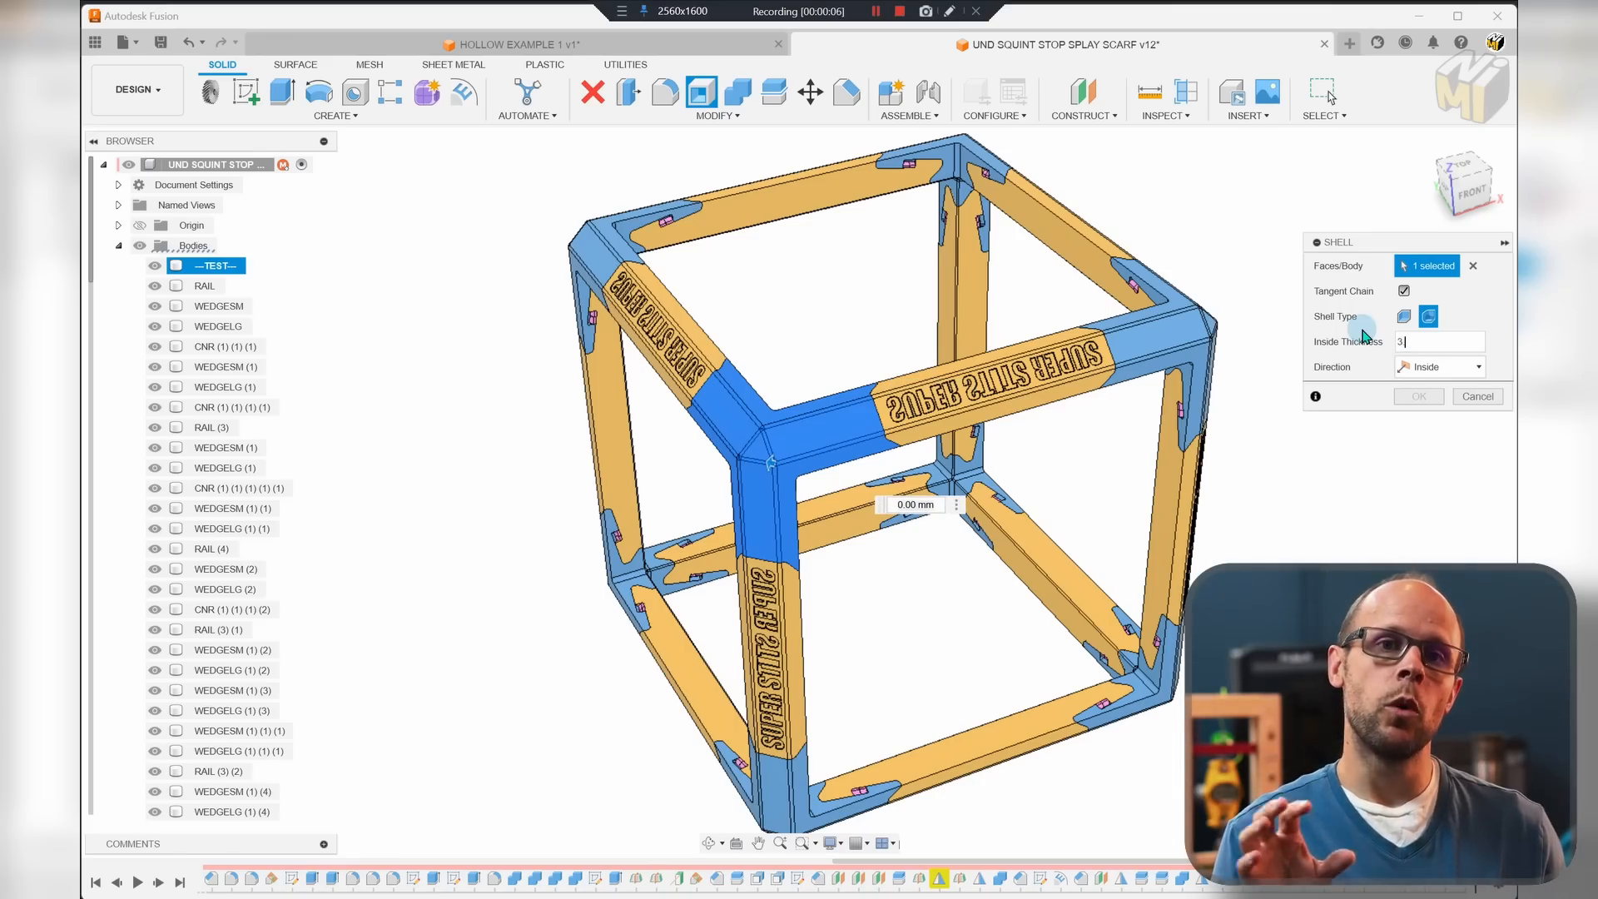
mouse_move(1416, 430)
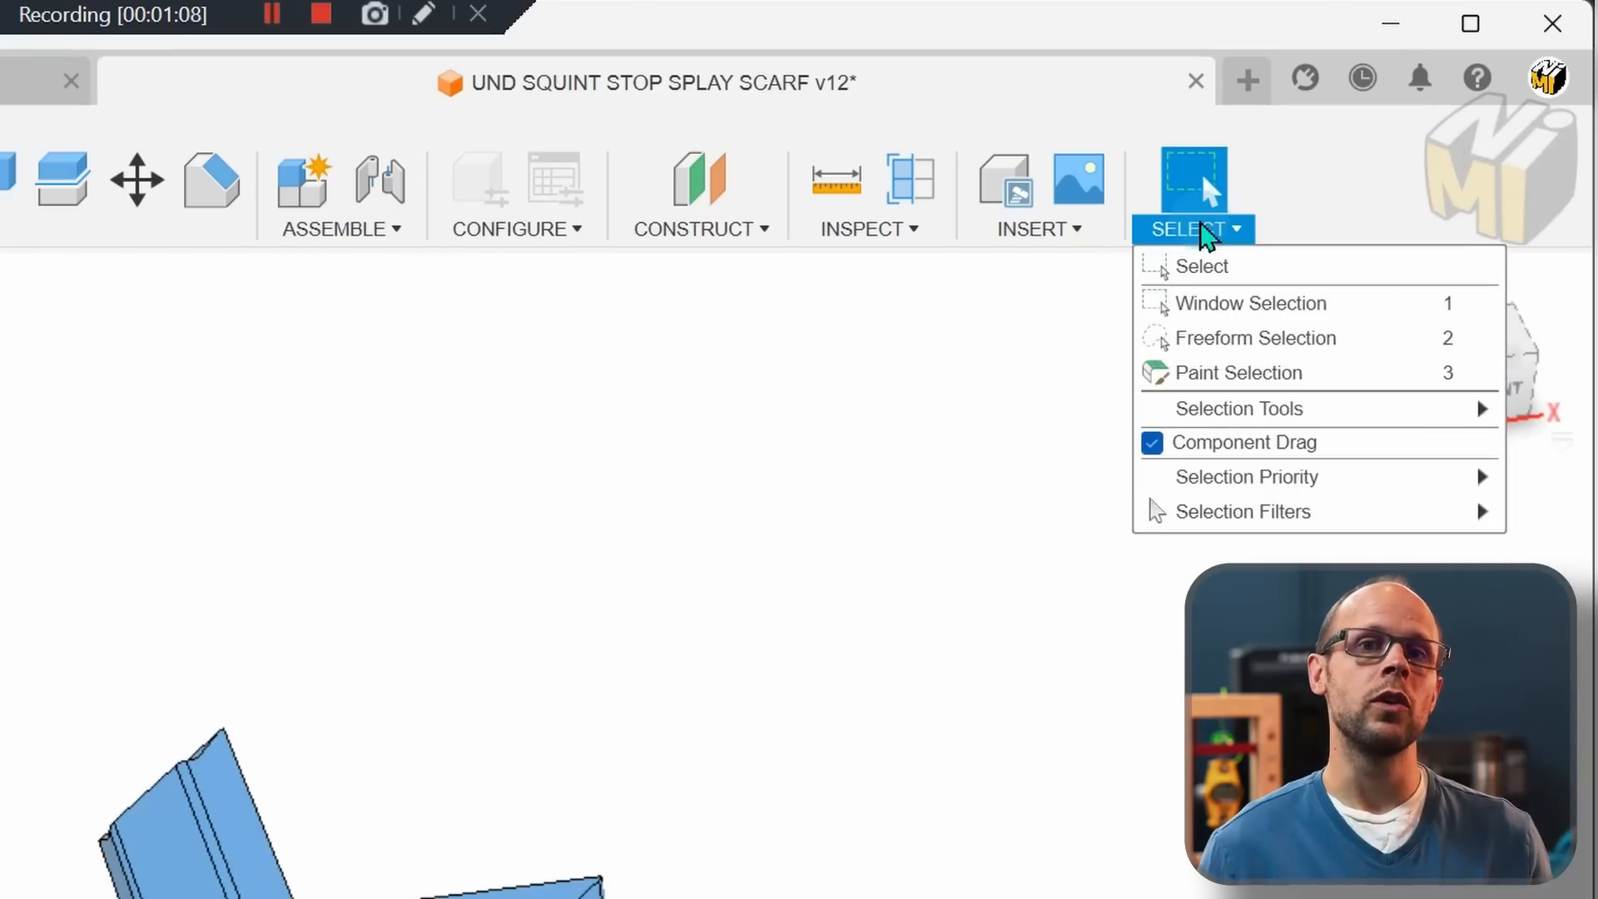
mouse_move(1243, 511)
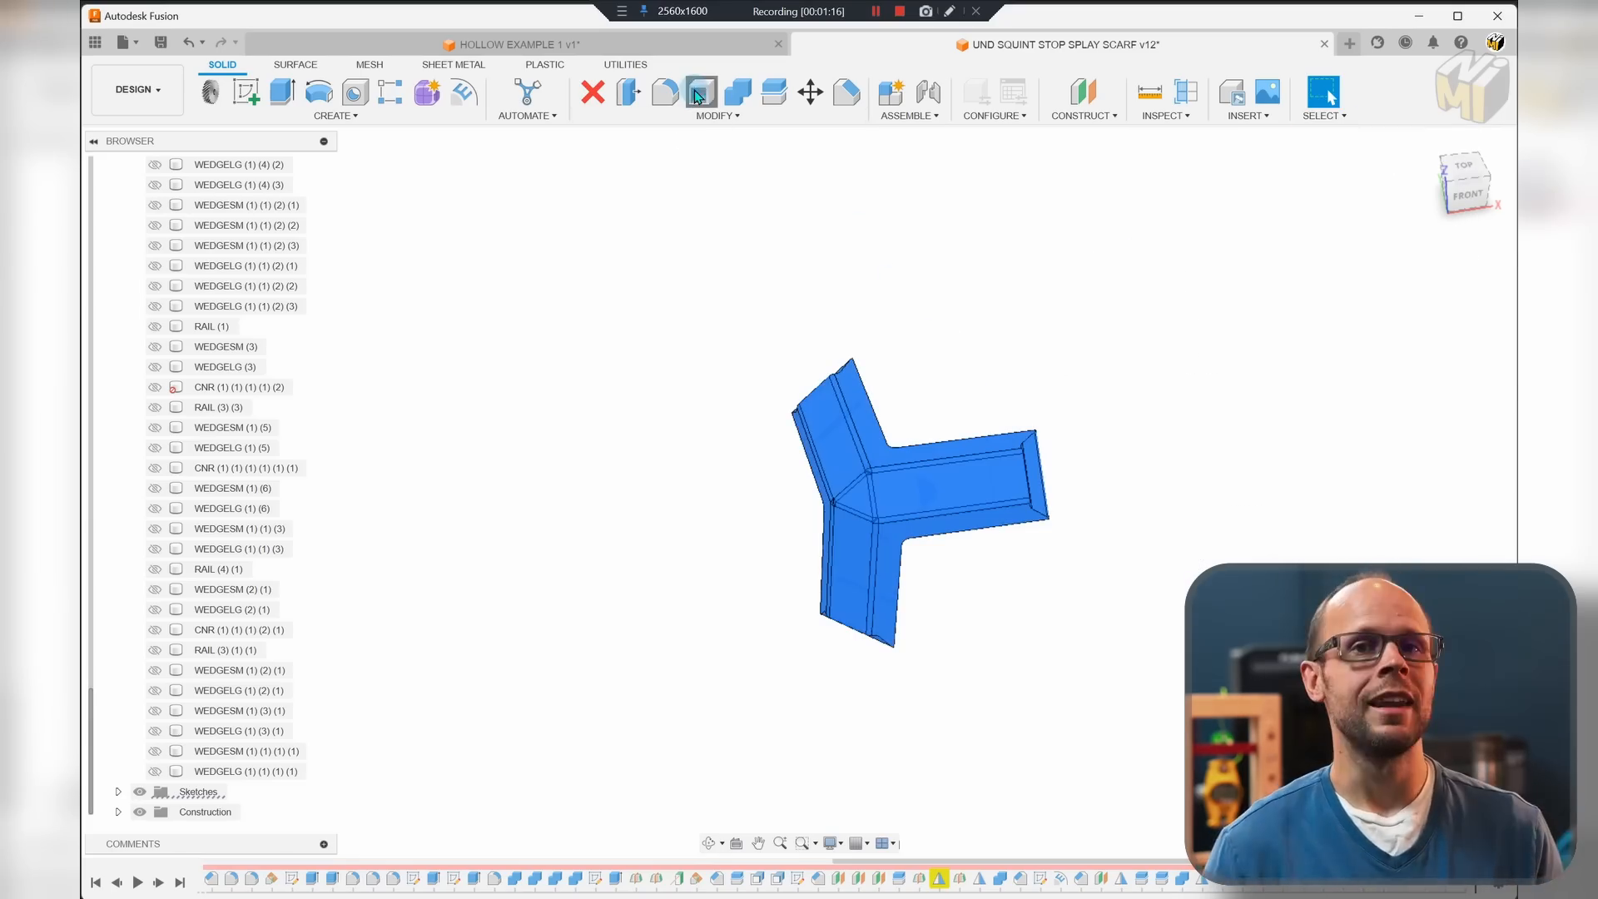
- Run a Section Analysis through the corner bracket to expose its thin shelled walls
click(700, 94)
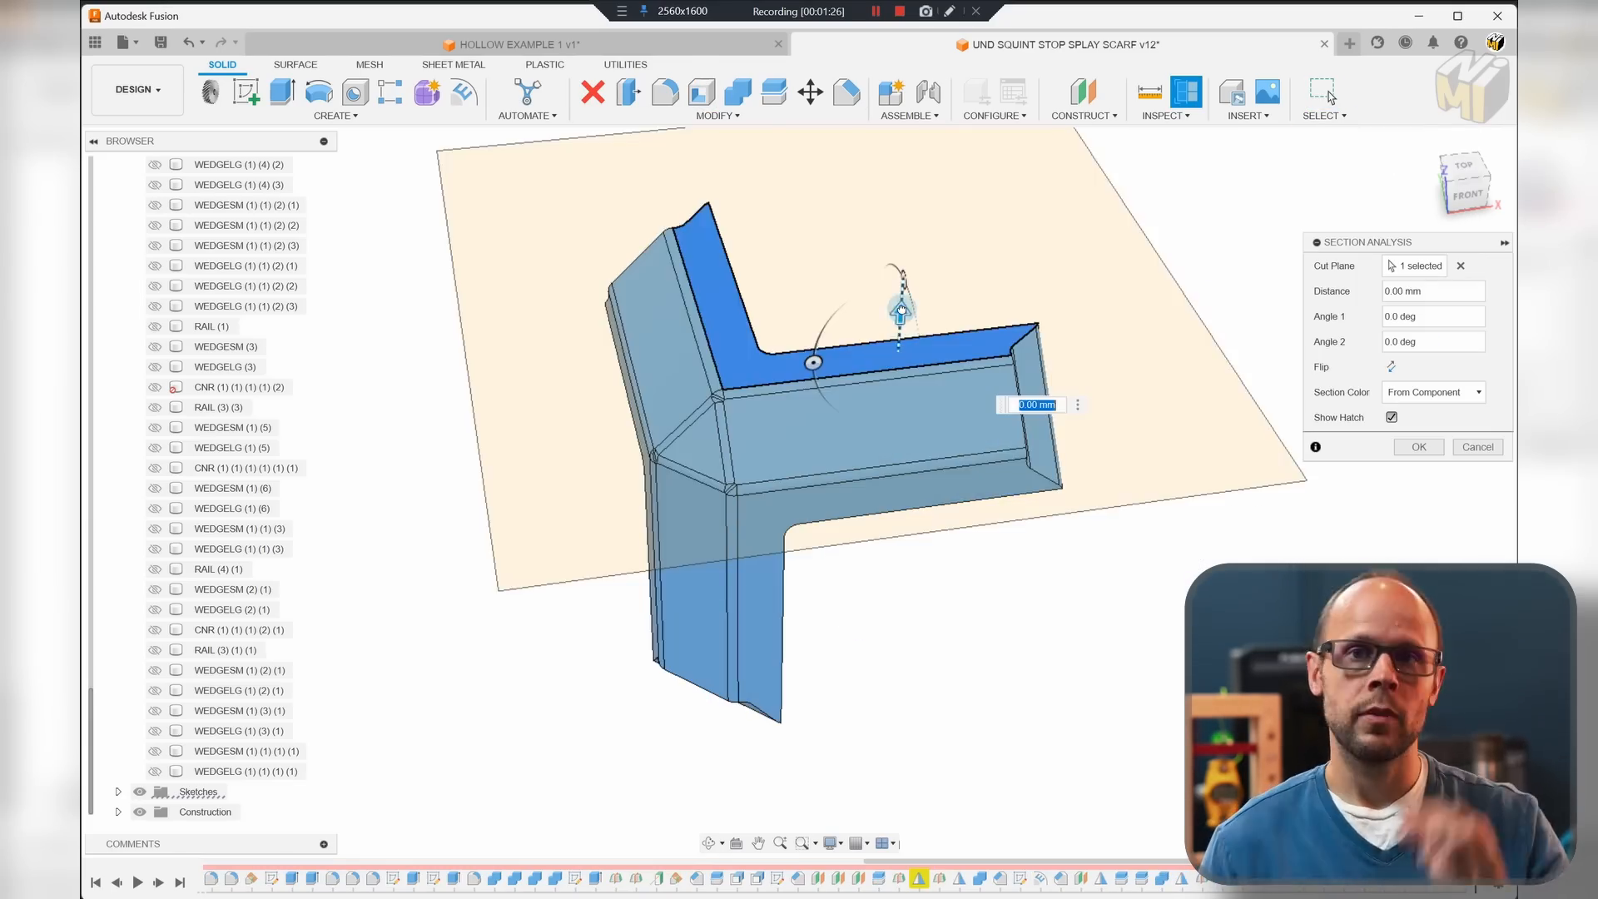
drag(900, 308, 879, 569)
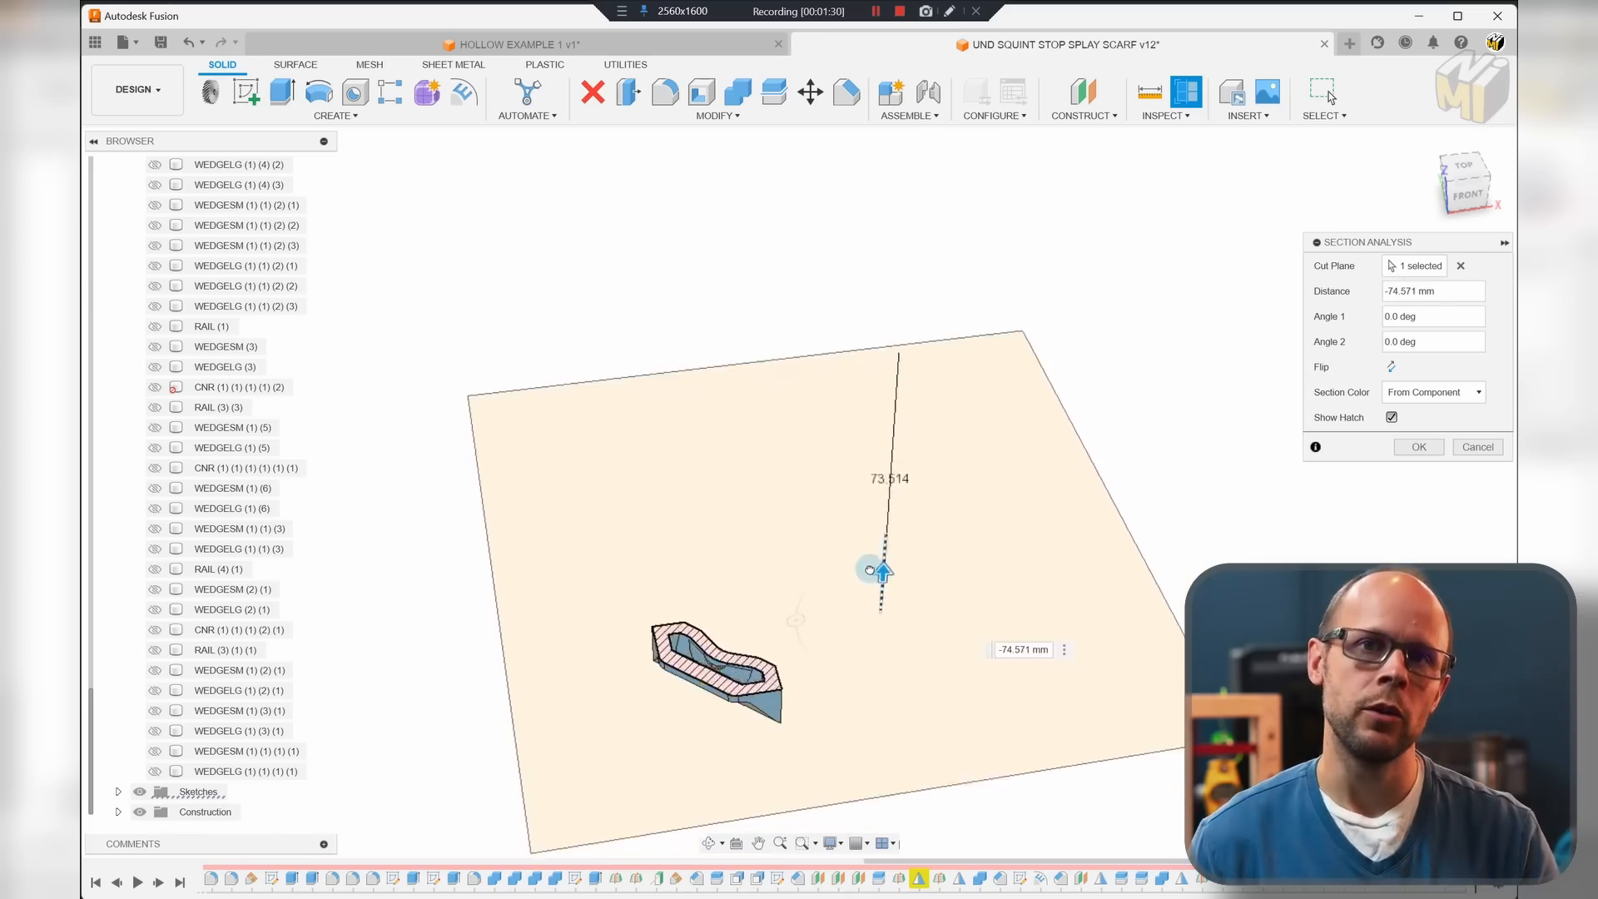
drag(878, 571, 892, 443)
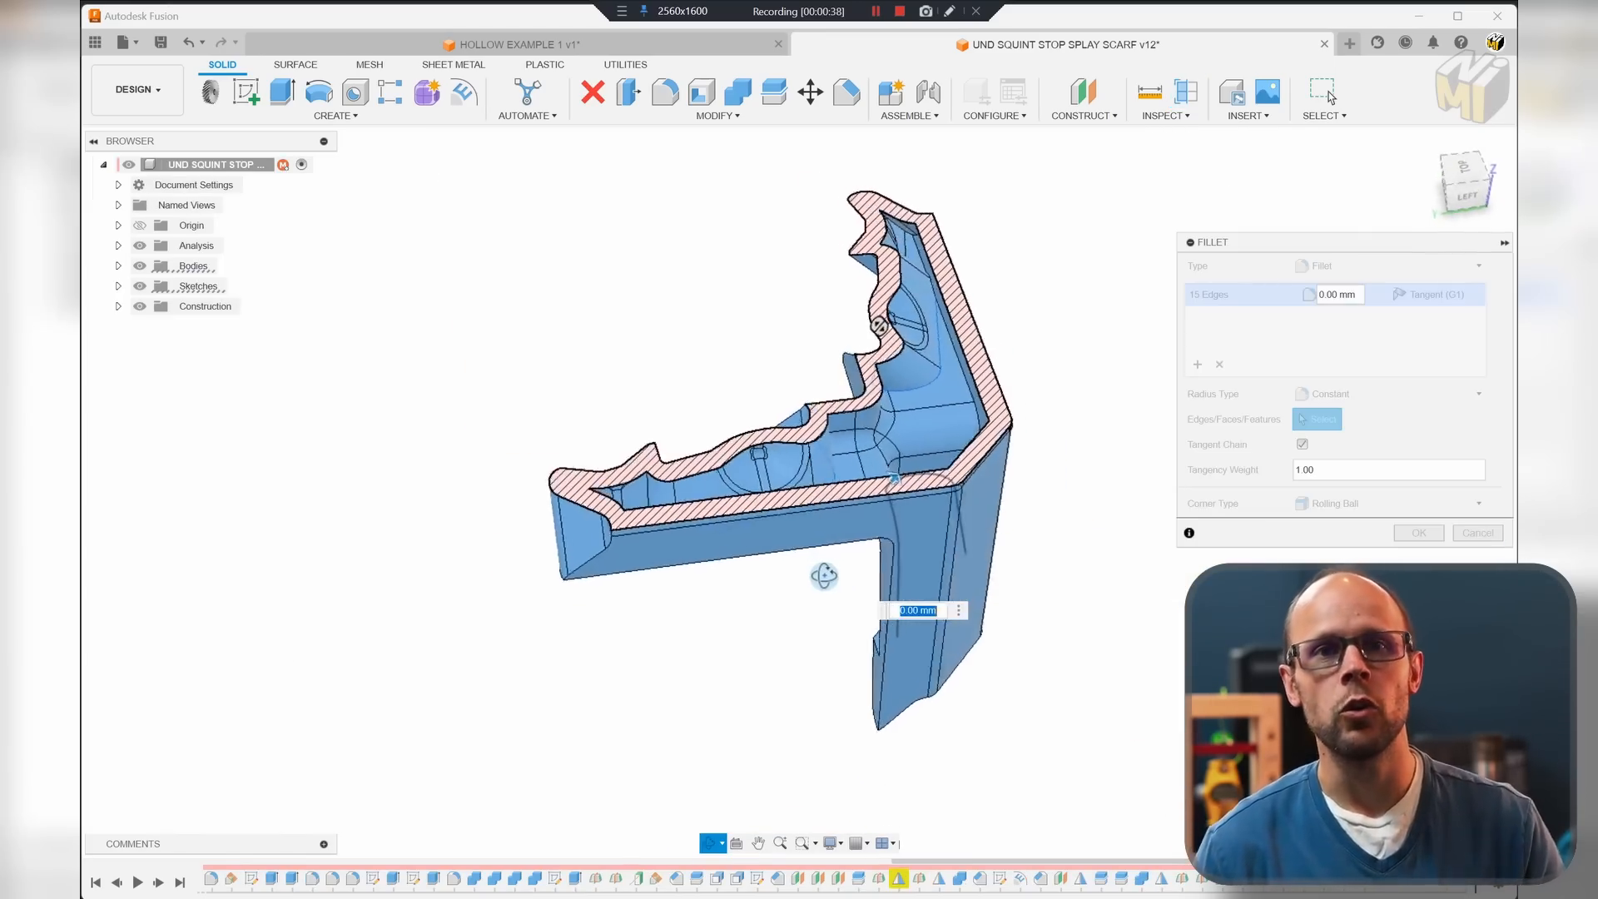
- Fillet the 15 inside edges of the hollow bracket with a 12 mm radius
text(1)
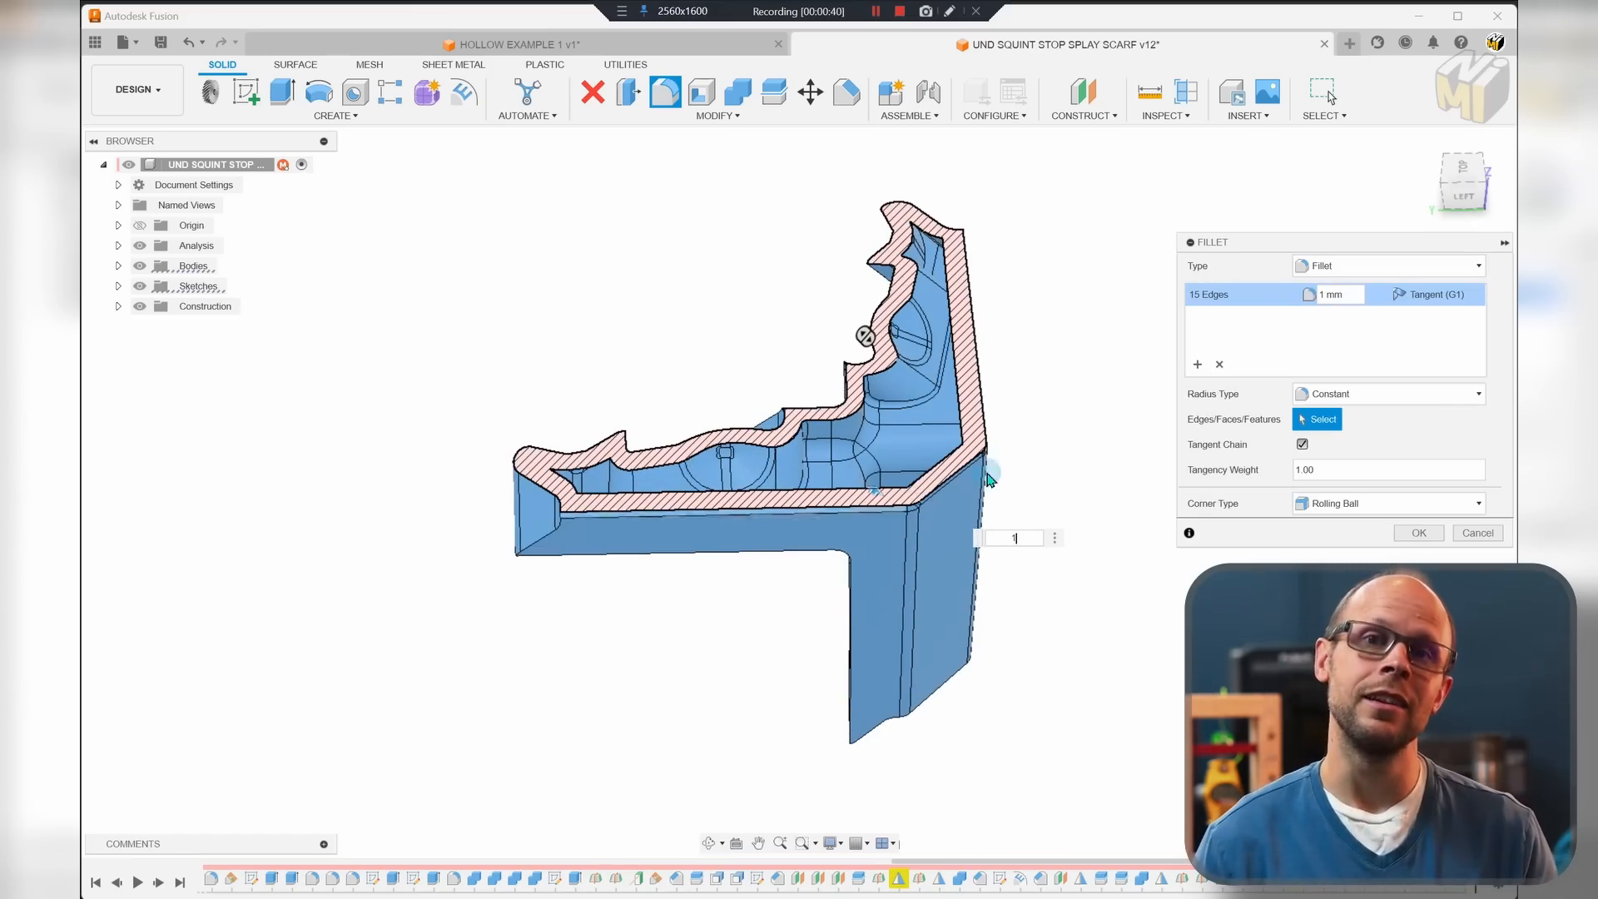
text(2)
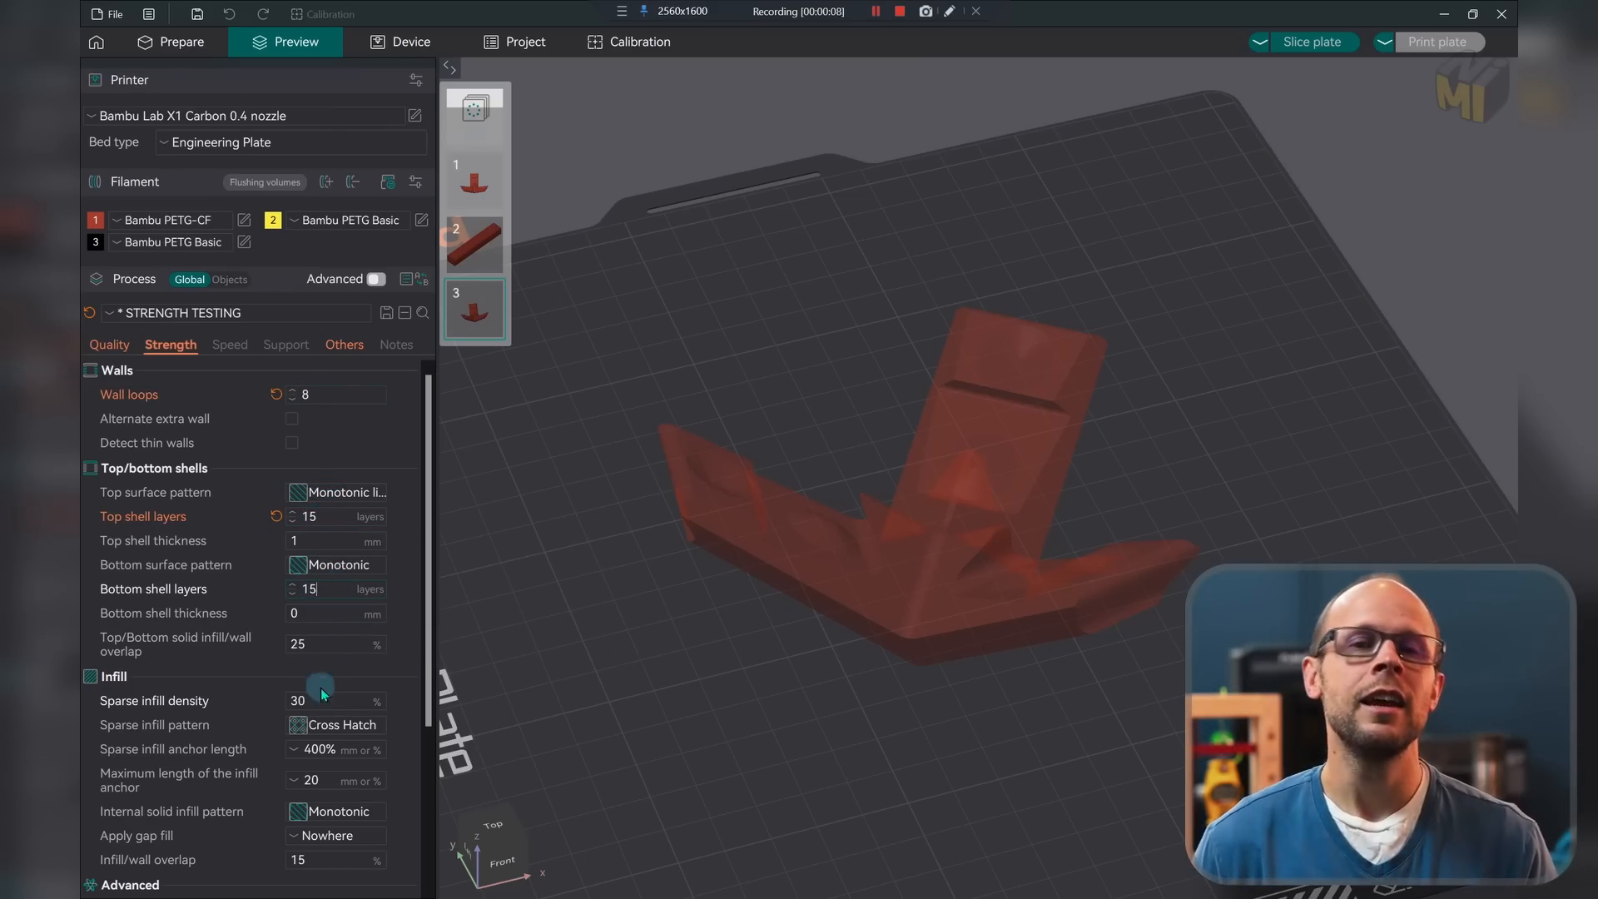
- Set sparse infill to Lightning at 15% density and review vertical shell thickness options
click(336, 726)
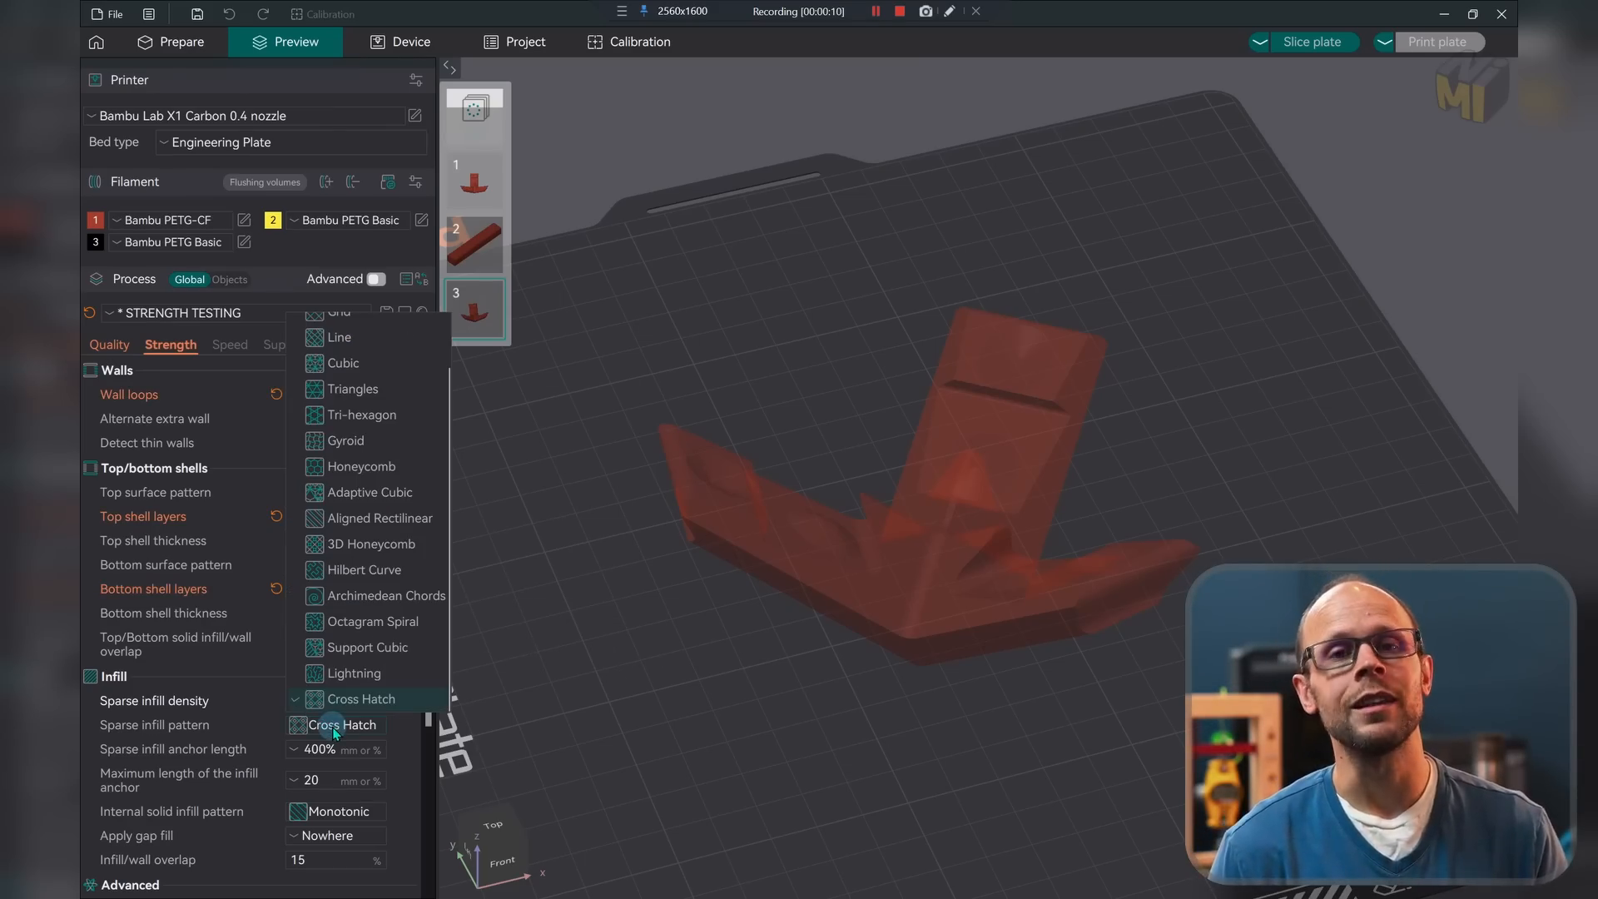
click(353, 673)
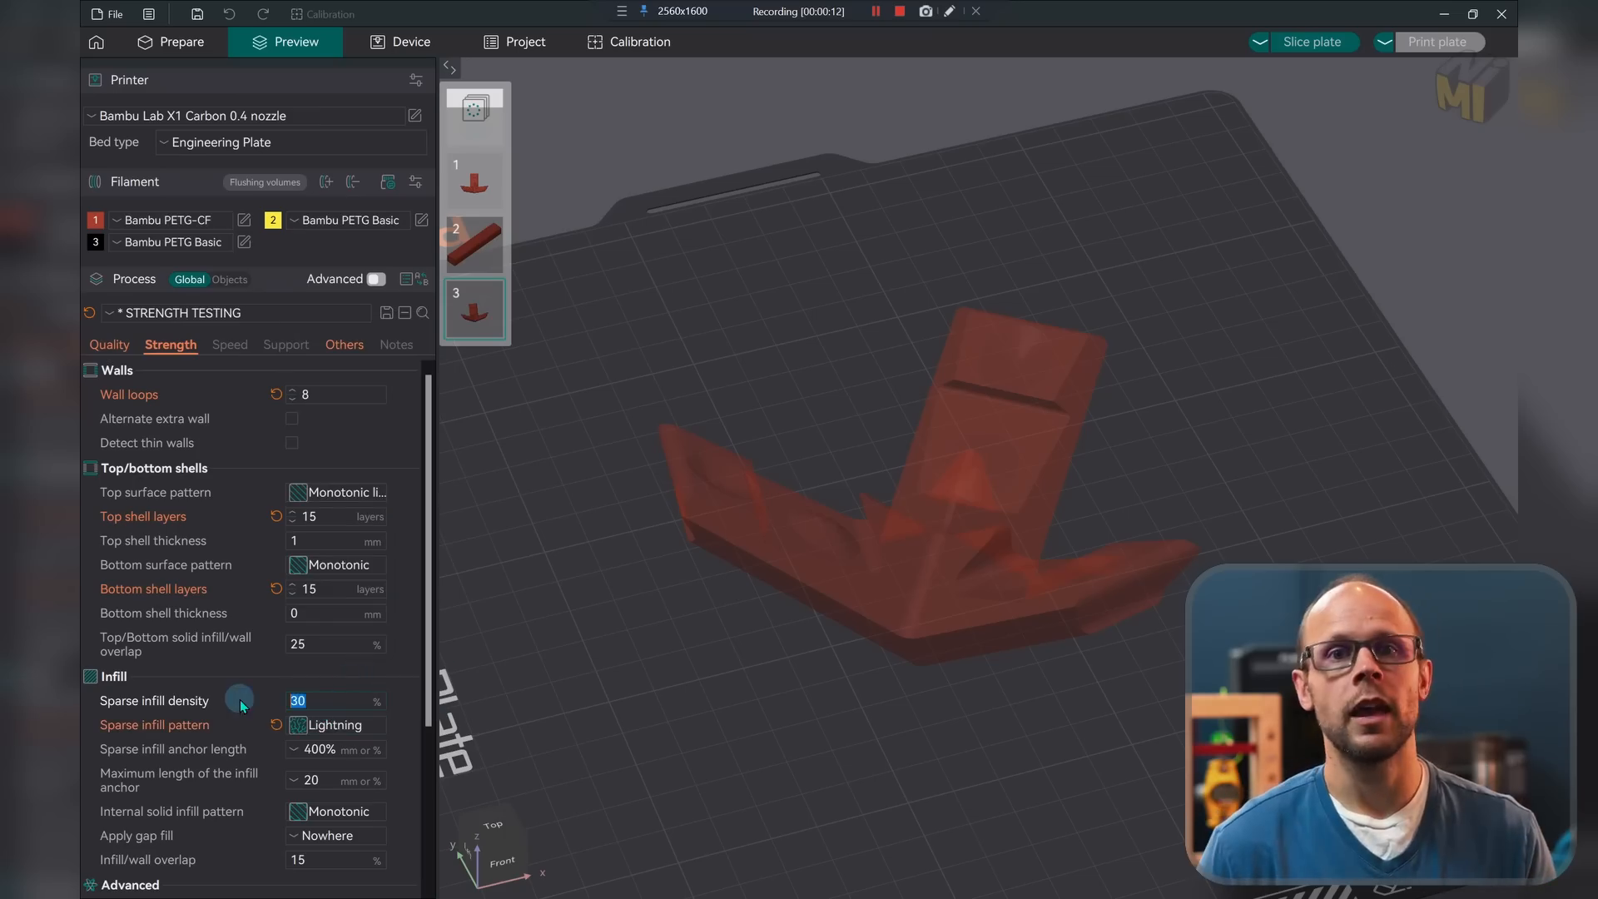
text(15)
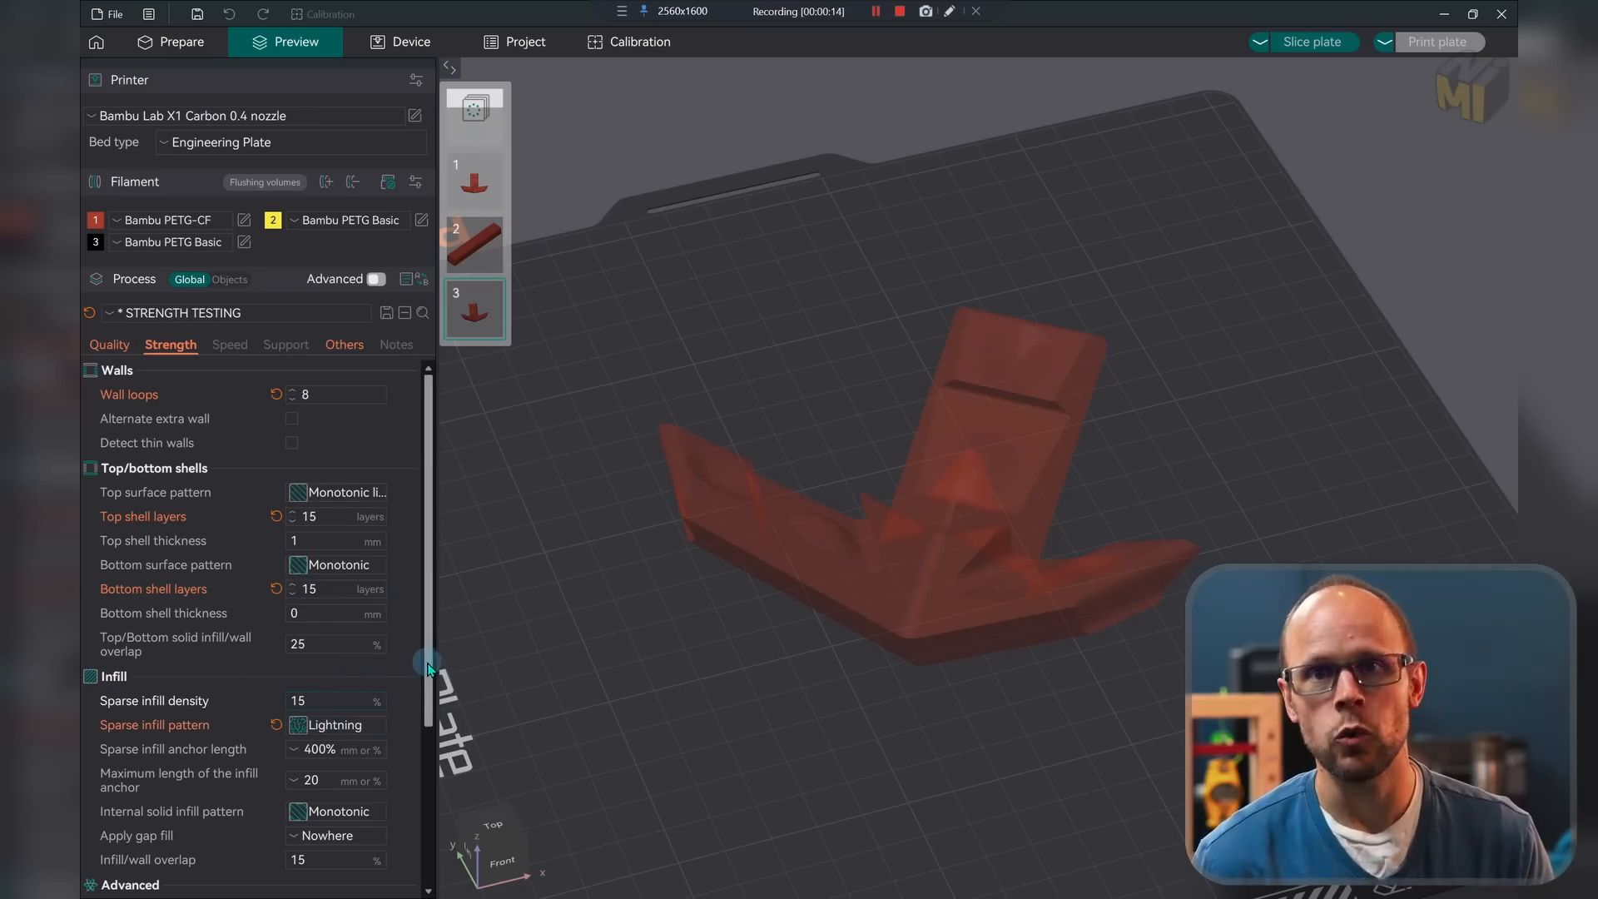
scroll(down, 3)
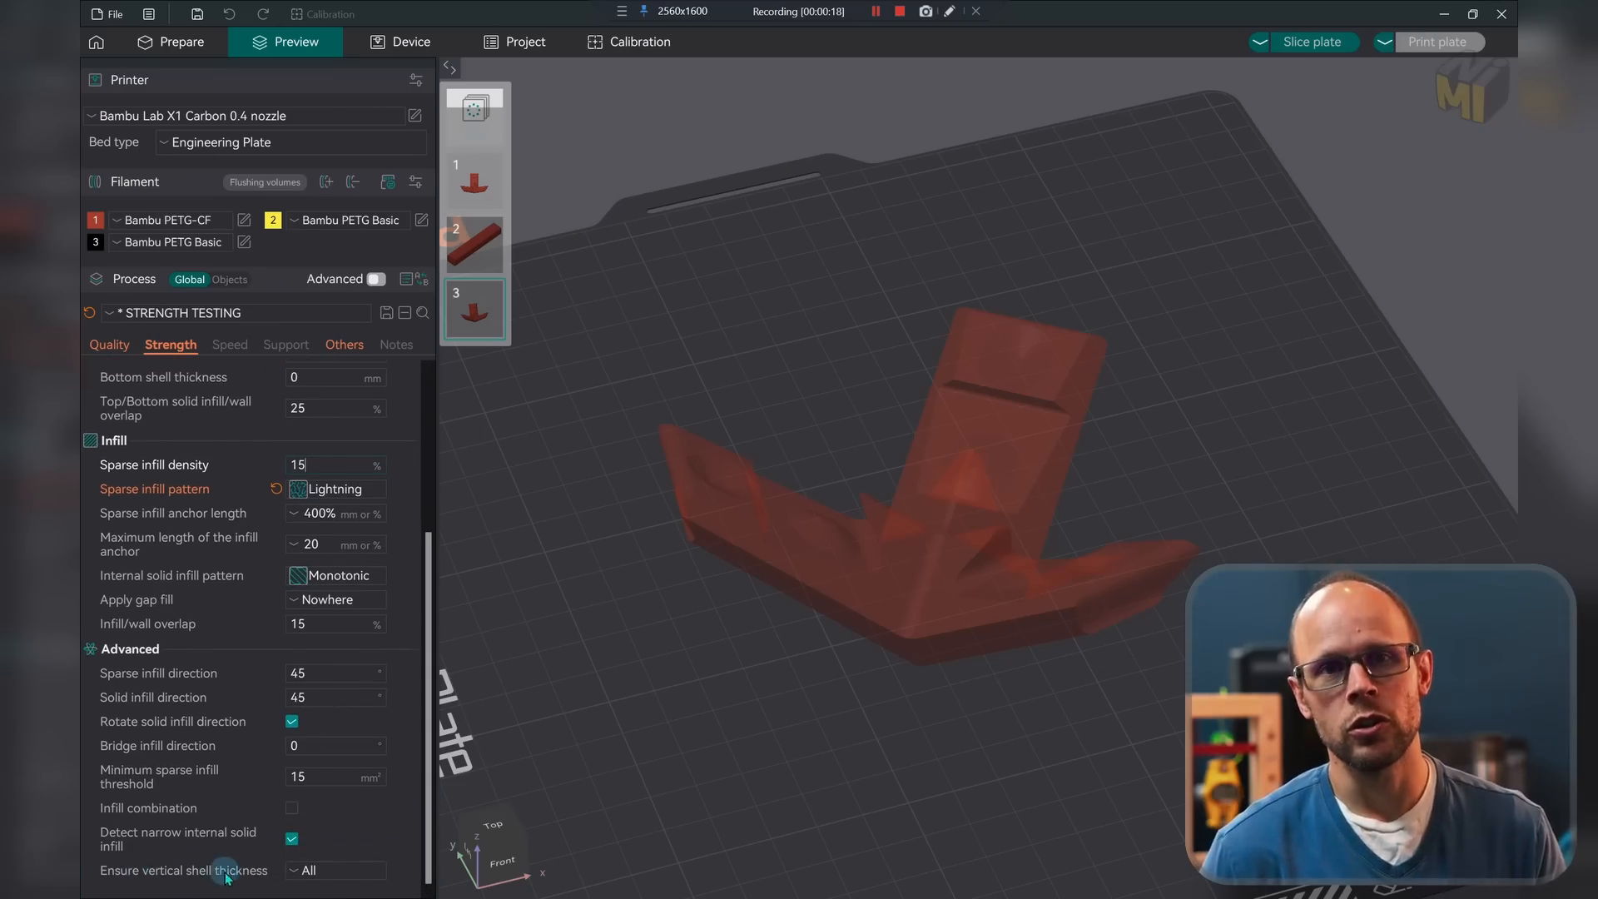
click(335, 871)
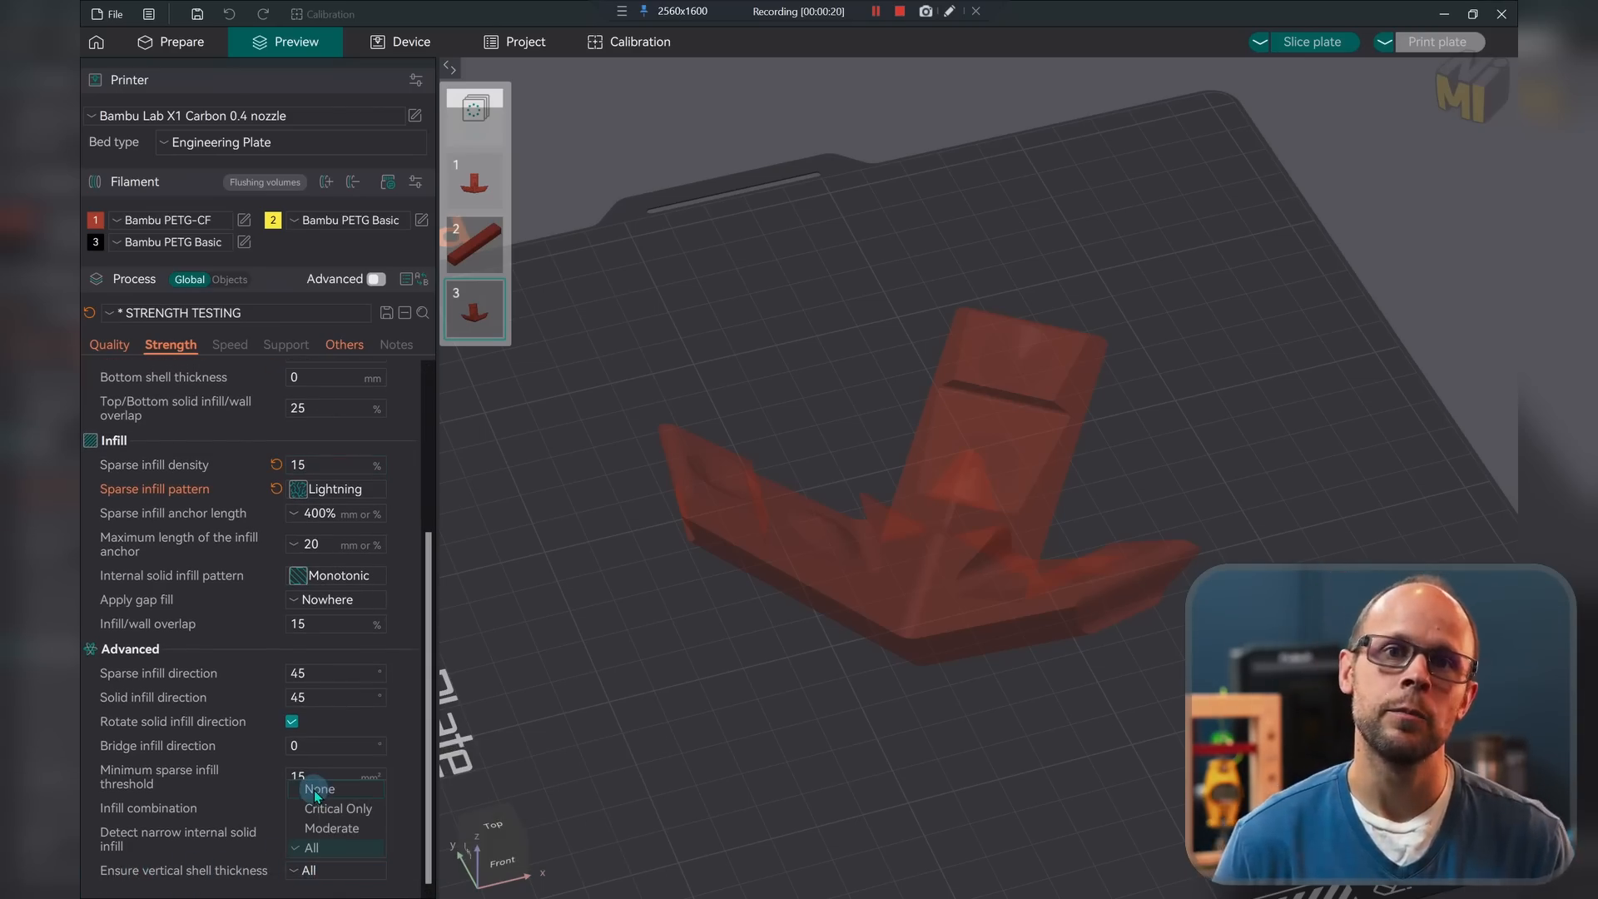